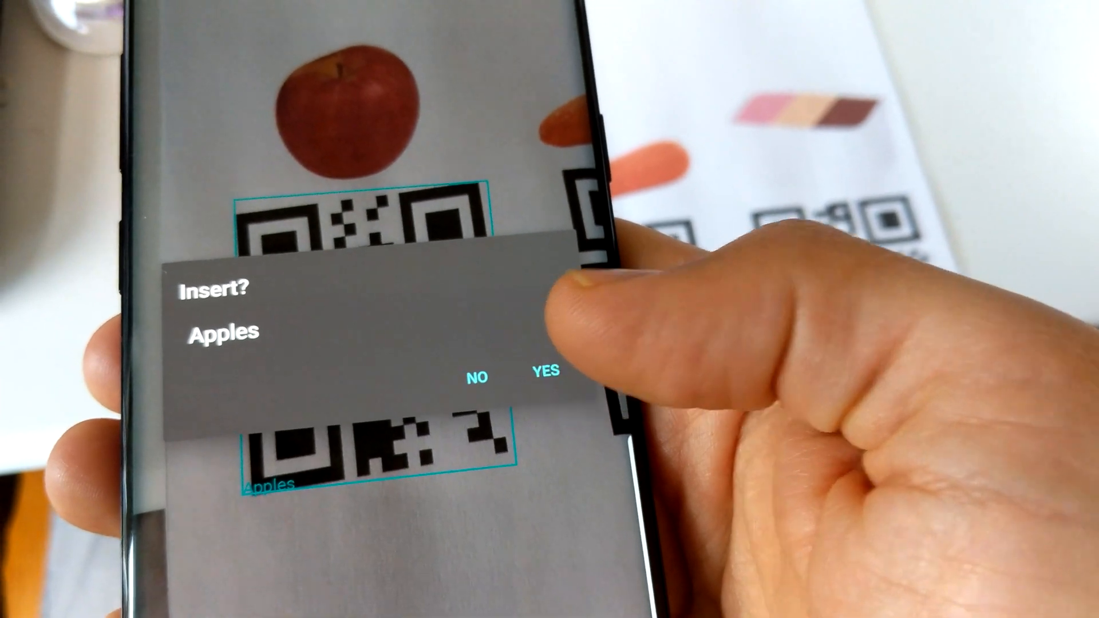
- Scan the Apples, Carrots and Ice Cream QR codes, confirming each insert into the sheet
click(543, 372)
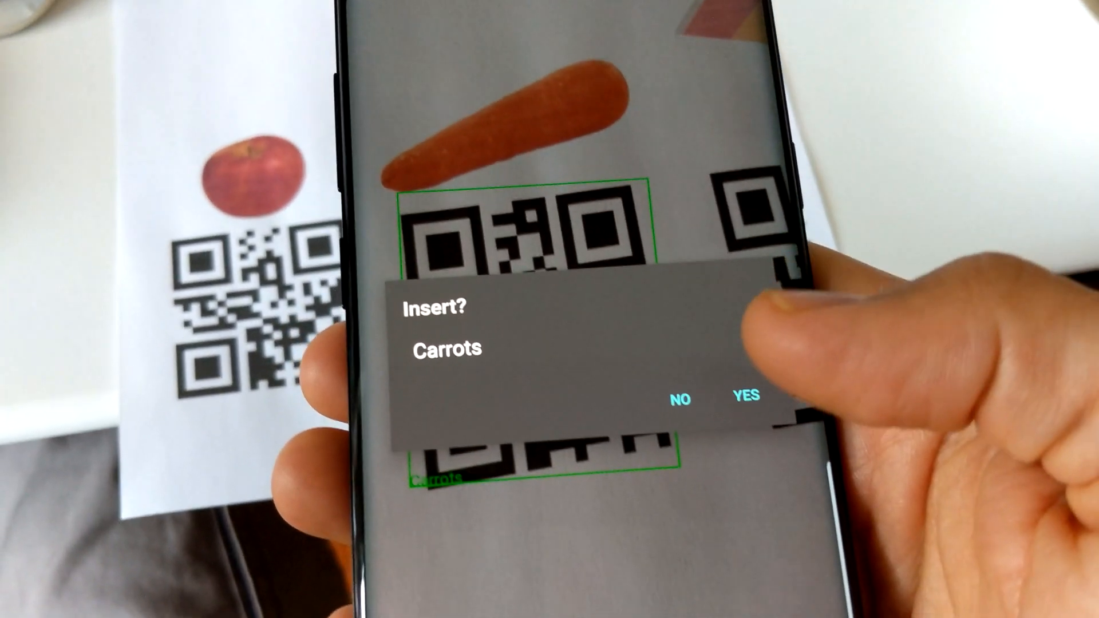
click(743, 397)
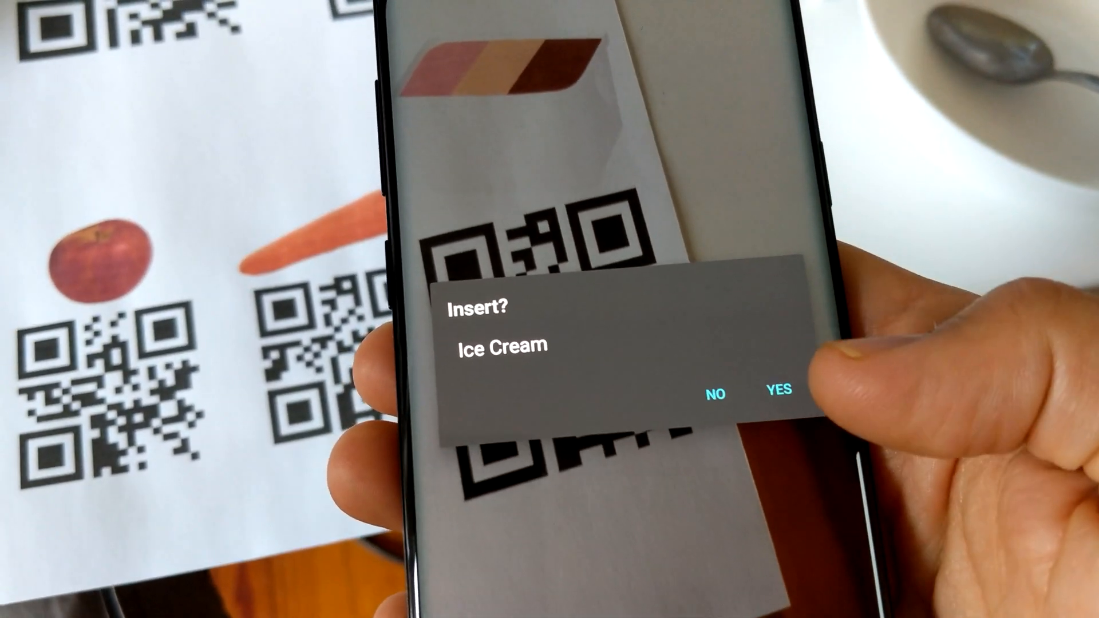
click(775, 390)
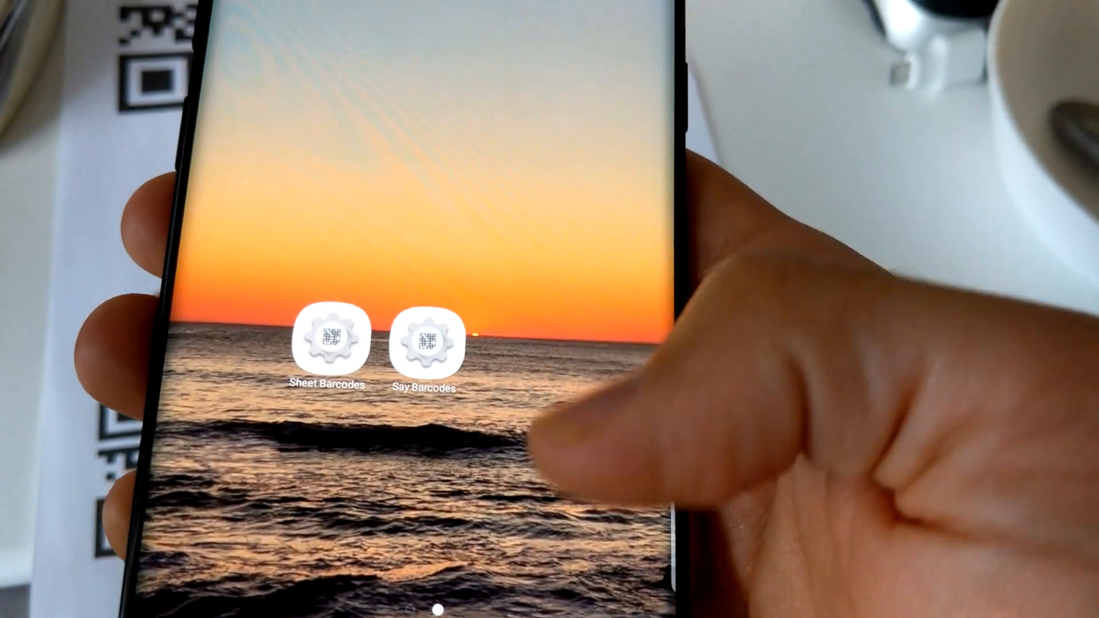
- Open the Sheet Barcodes task to view its Perform Task action running Scan Barcodes
click(424, 342)
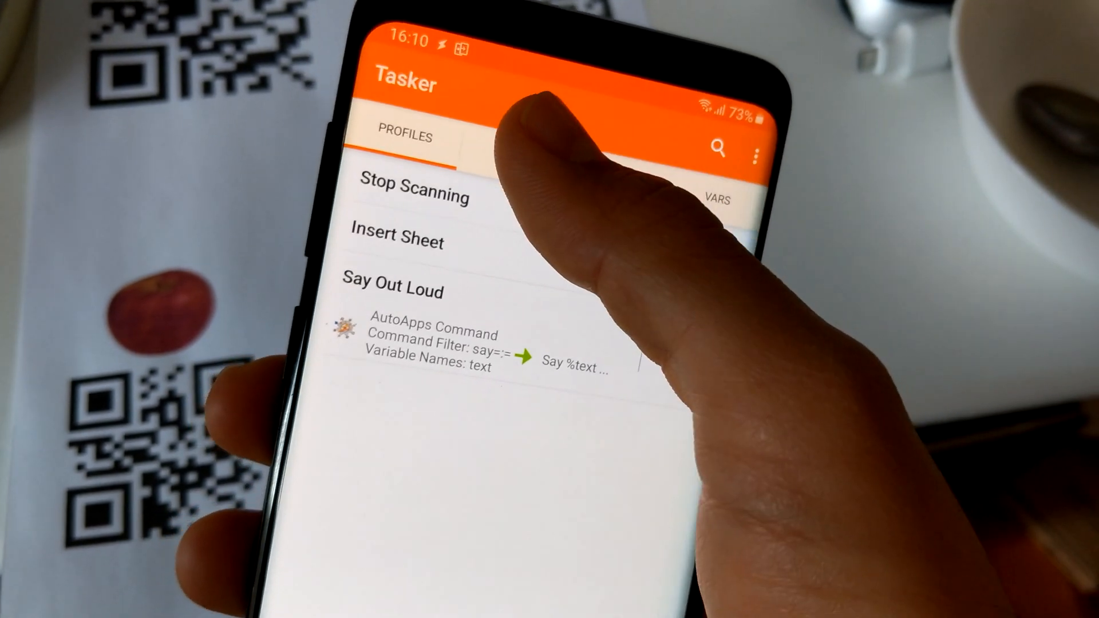
click(382, 112)
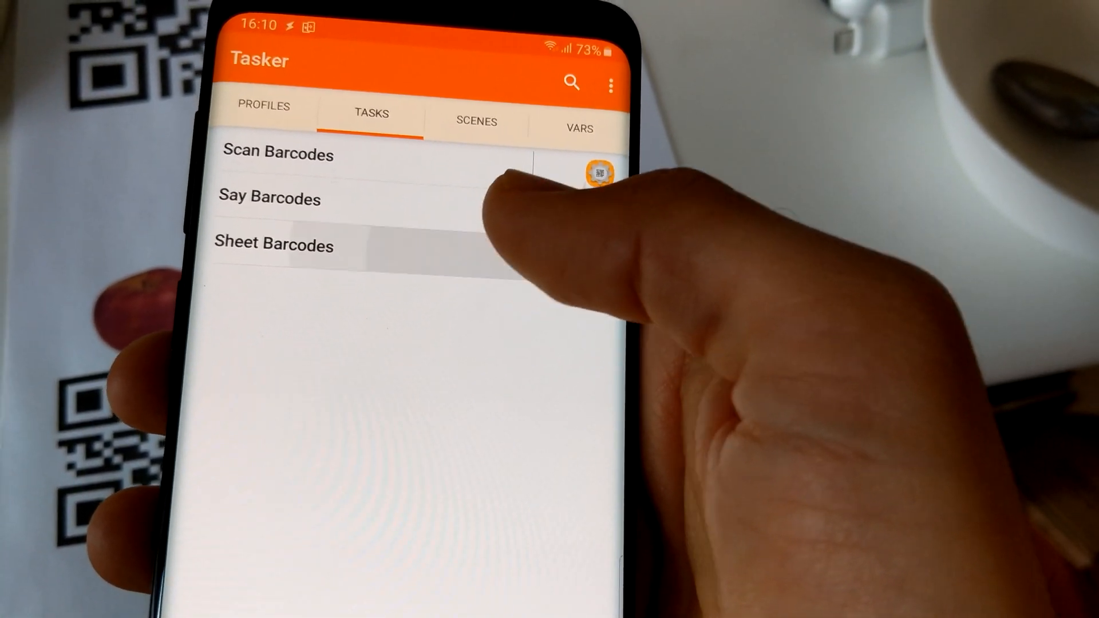
click(273, 245)
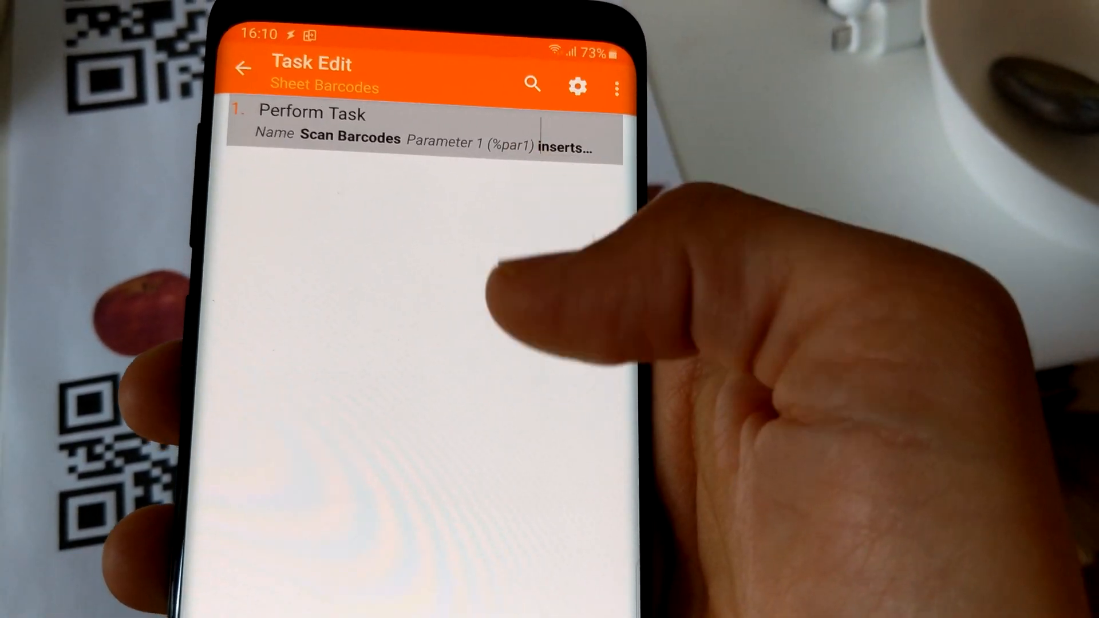
click(392, 130)
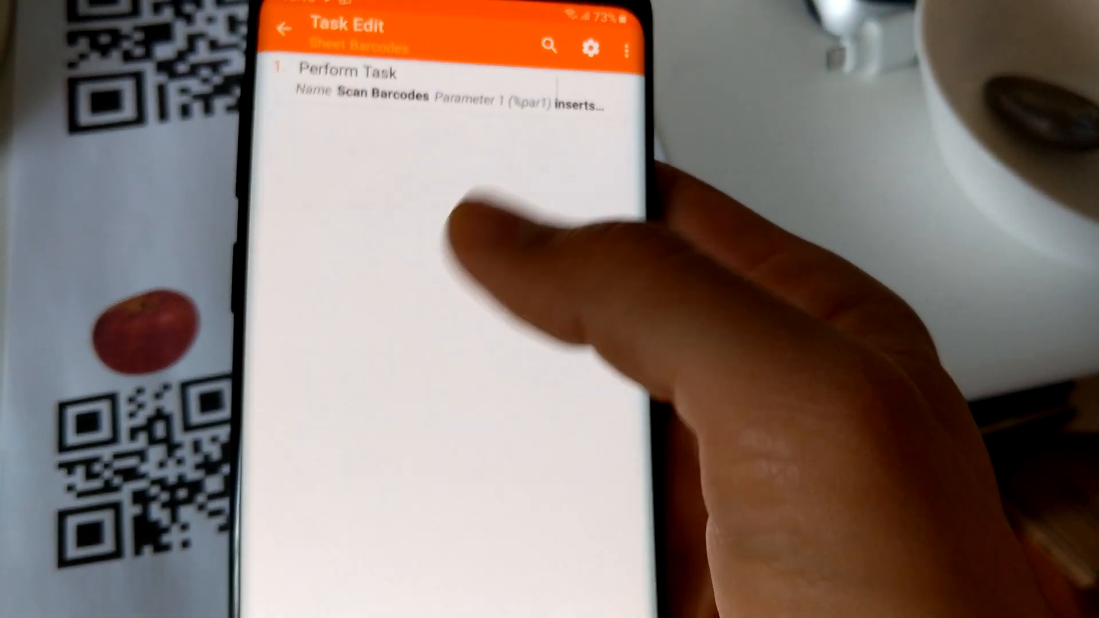
- Open the Say Barcodes task and view its Scan Barcodes action with parameter 'say'
click(284, 29)
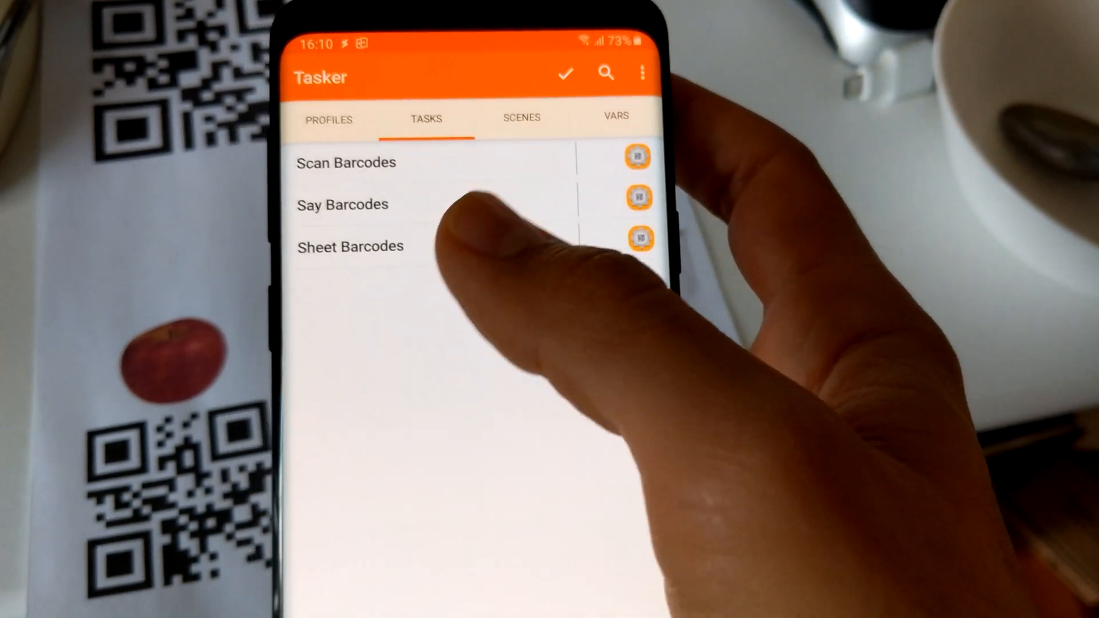
click(343, 204)
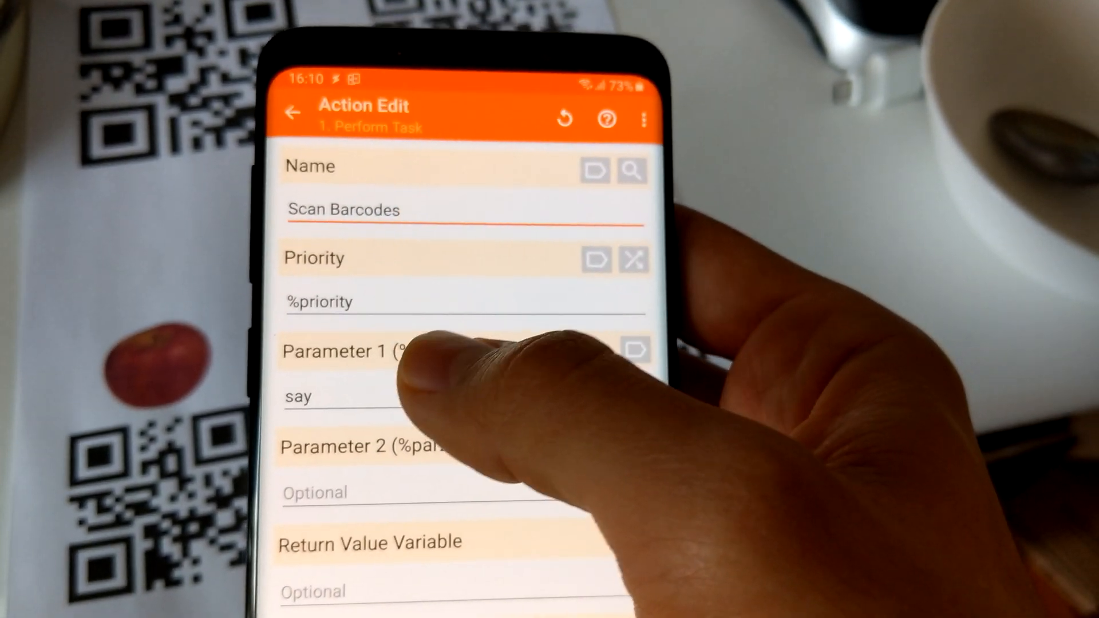
click(293, 113)
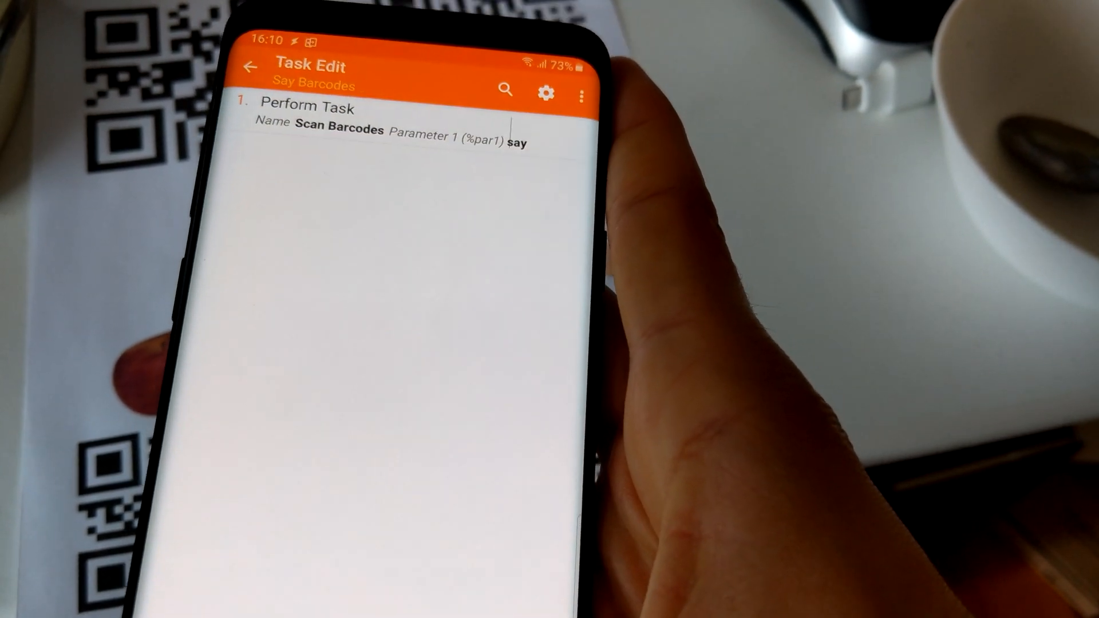